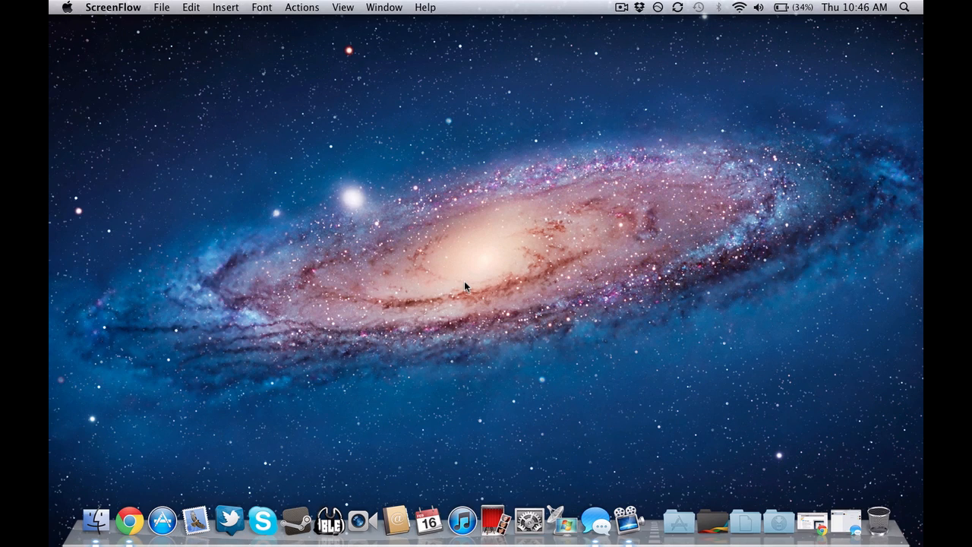
pyautogui.moveTo(544, 331)
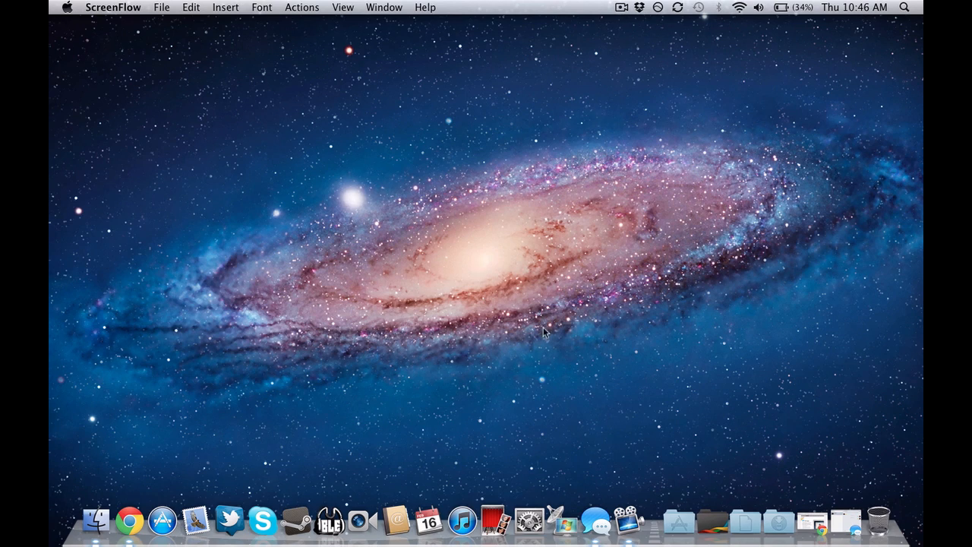
pyautogui.moveTo(516, 271)
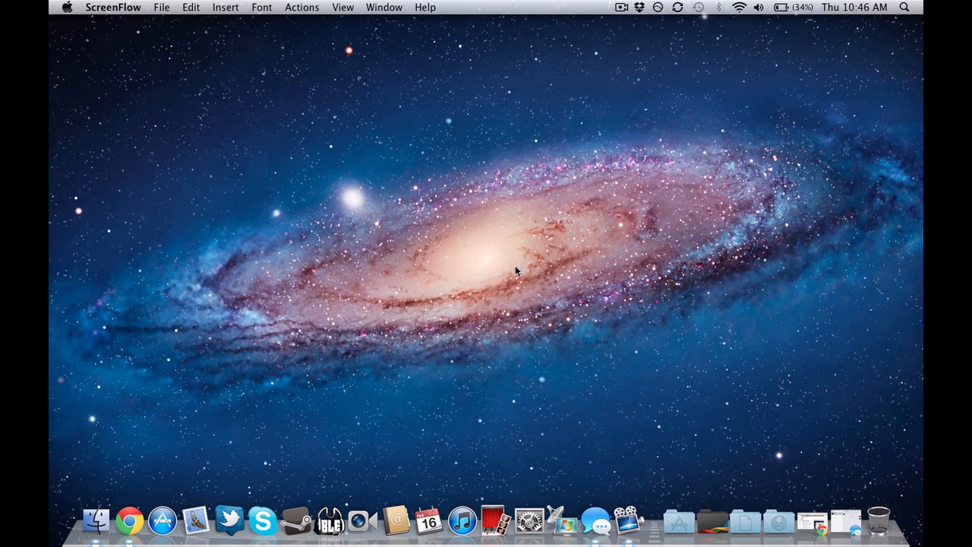
pyautogui.moveTo(480, 262)
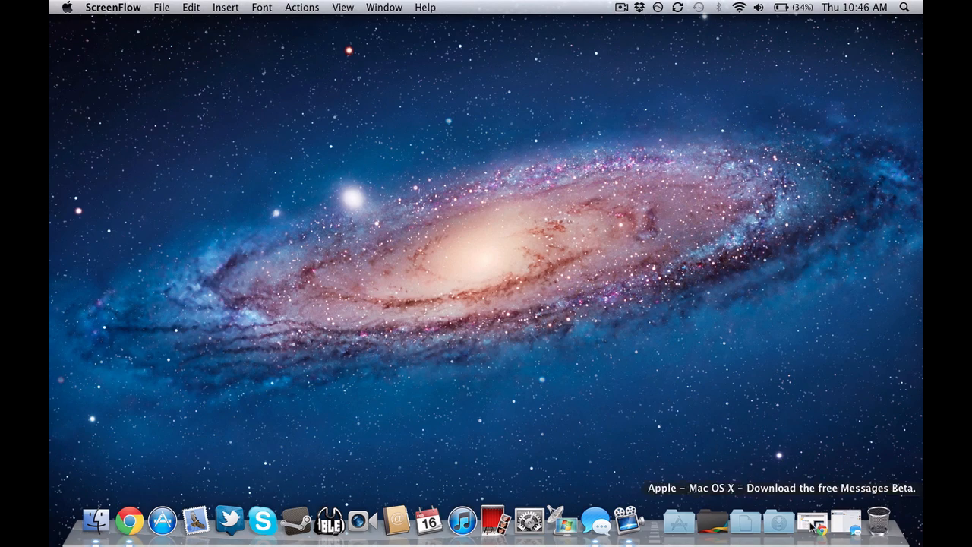
# - Scroll the Messages Beta page in Chrome down to the Download Messages Free Beta offer
pyautogui.click(129, 521)
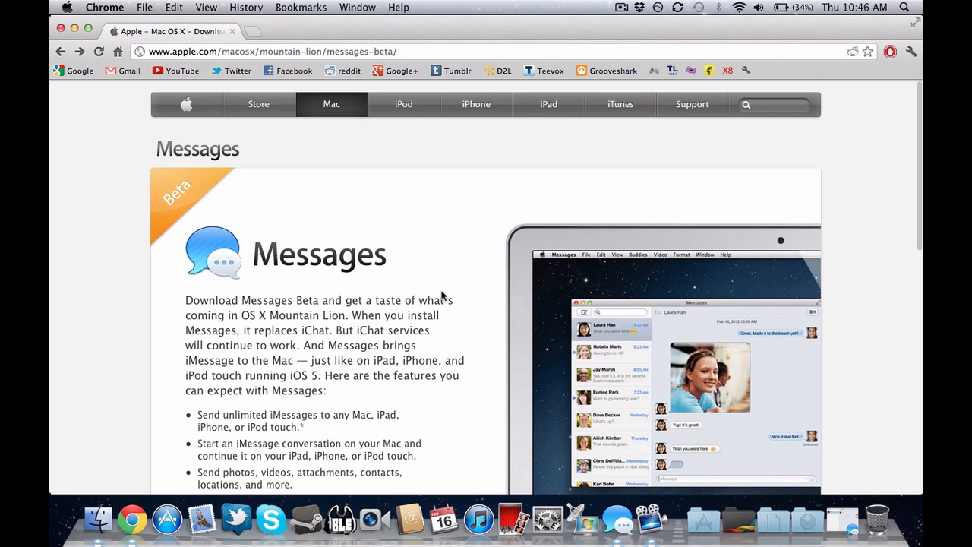
pyautogui.scroll(-3)
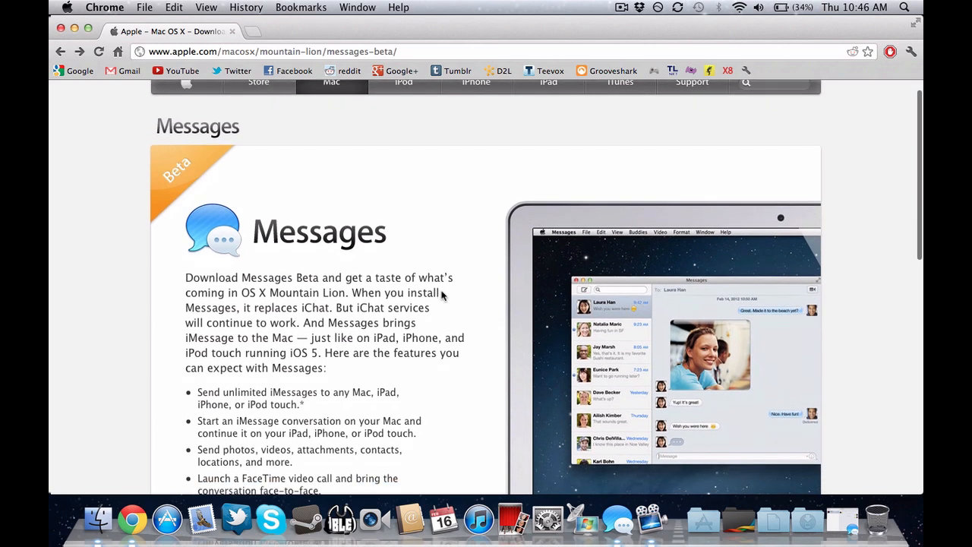
pyautogui.scroll(-3)
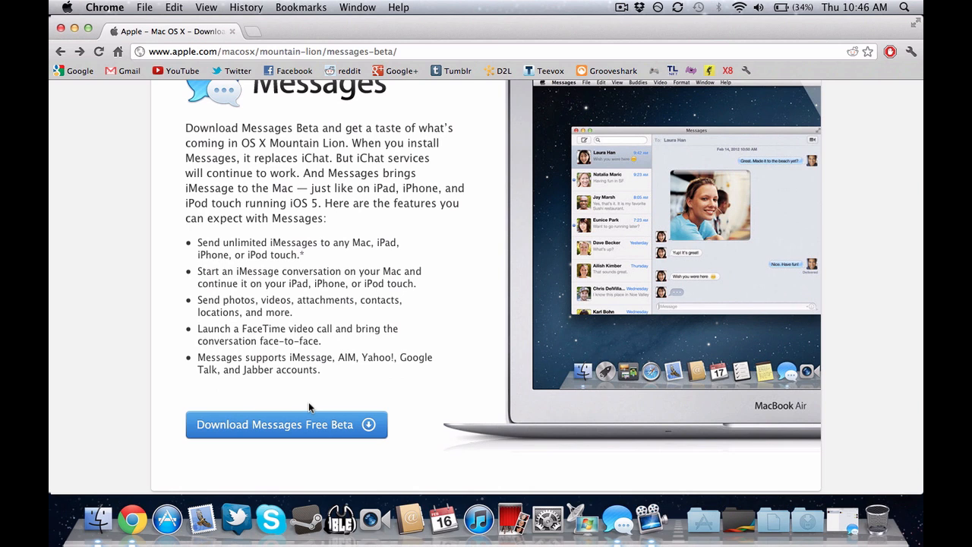
pyautogui.moveTo(351, 374)
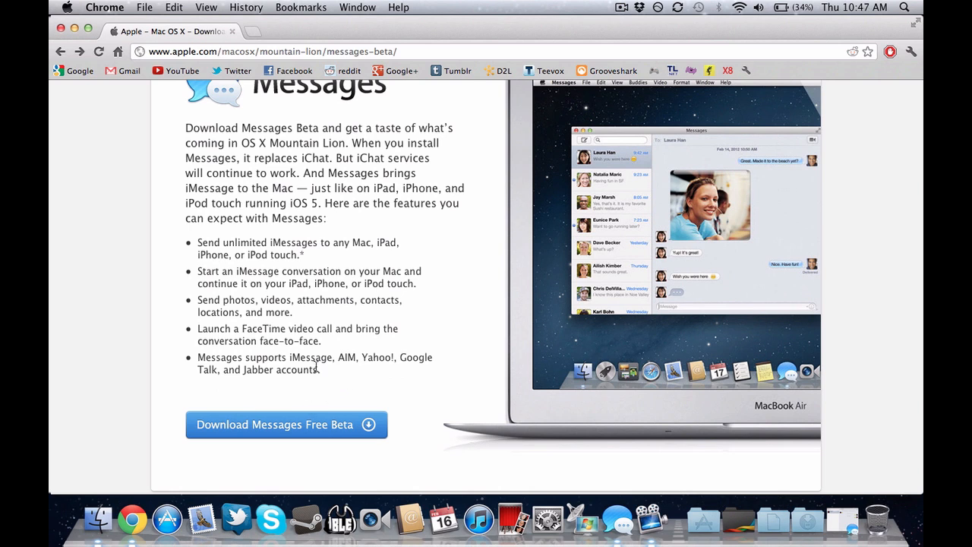
pyautogui.scroll(-3)
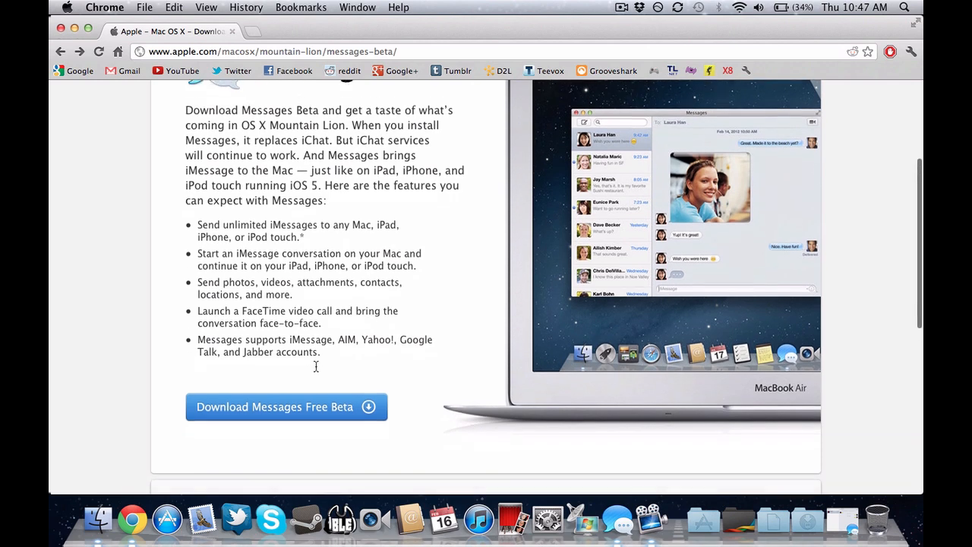
pyautogui.scroll(-3)
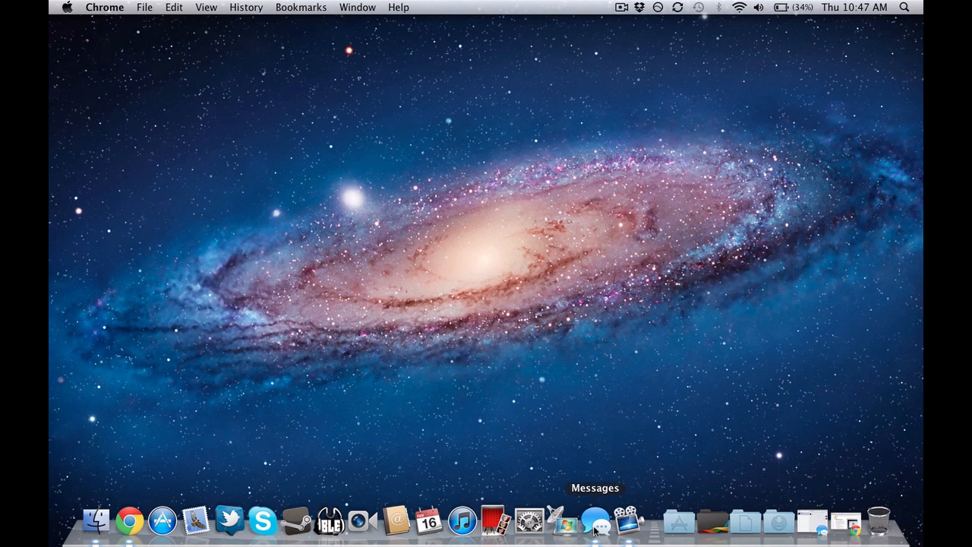
# - Launch Messages from the Dock into the existing iMessage conversation
pyautogui.click(598, 519)
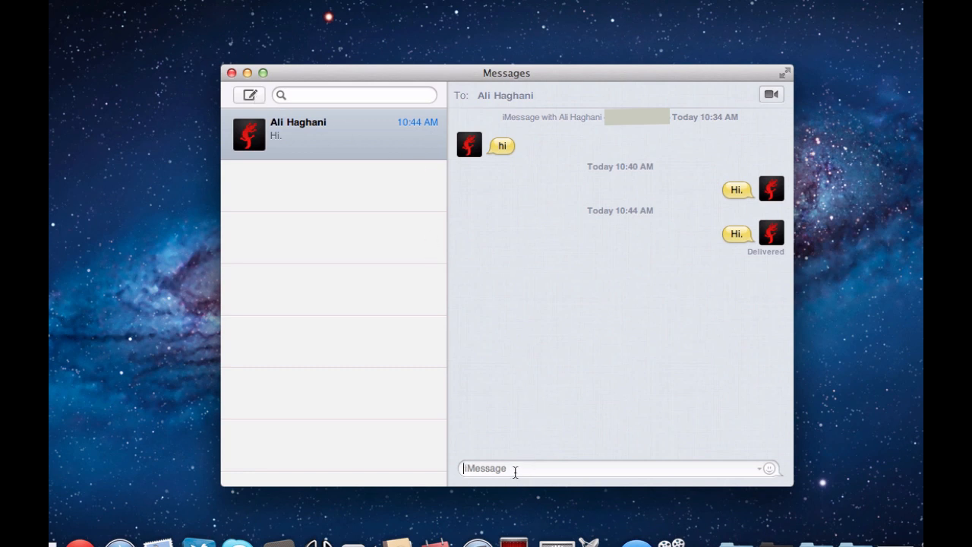
pyautogui.moveTo(698, 453)
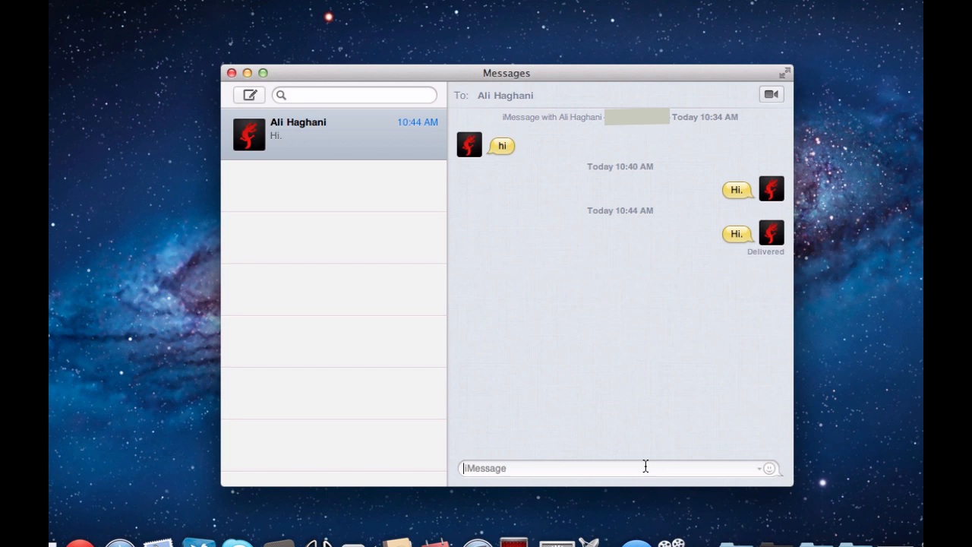
# - Send 'Hi.' in the iMessage conversation and receive the 'Hey!' reply
pyautogui.write('Hi.')
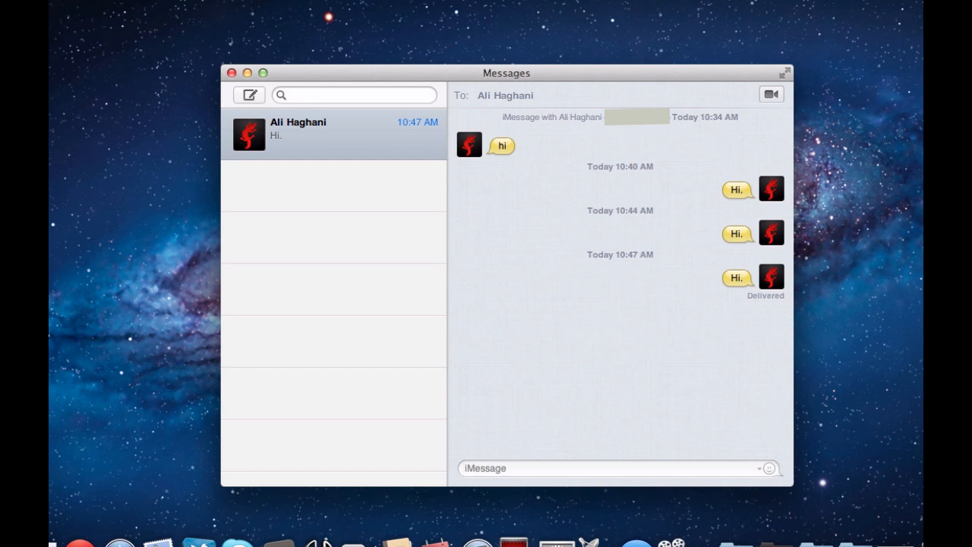
pyautogui.click(532, 468)
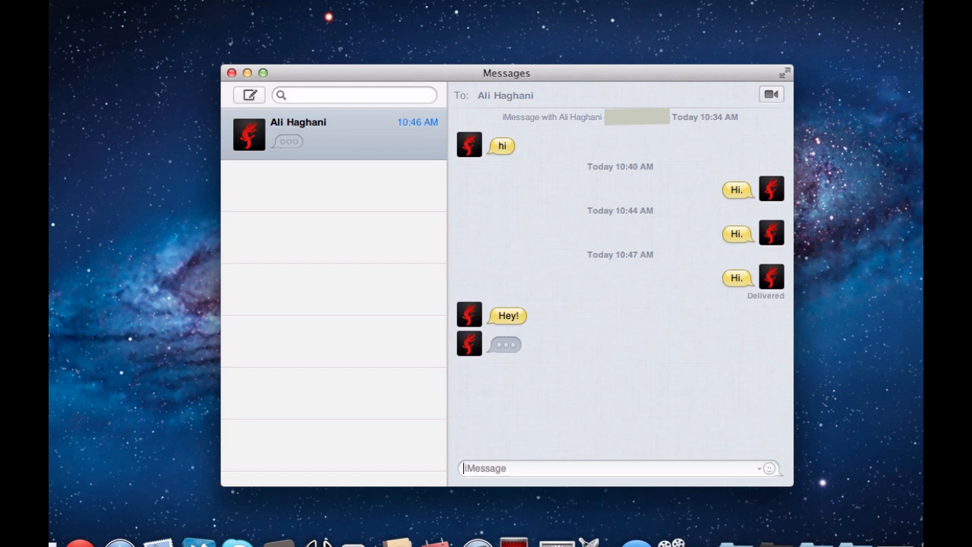
pyautogui.moveTo(772, 304)
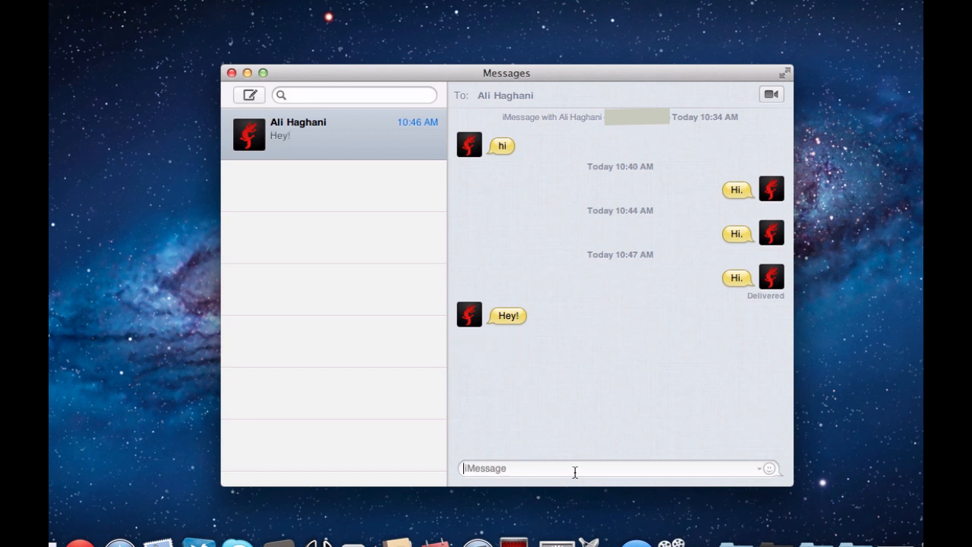
pyautogui.click(769, 468)
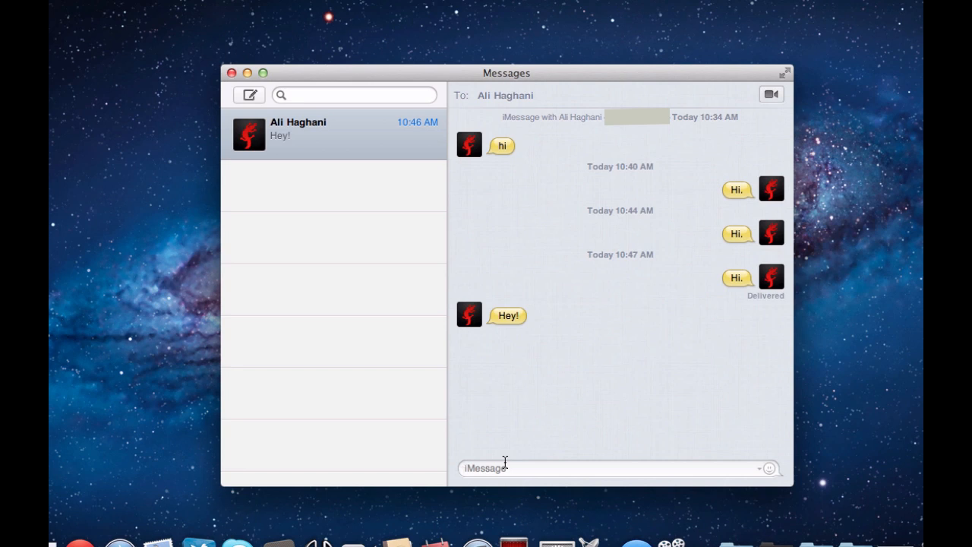
pyautogui.moveTo(329, 245)
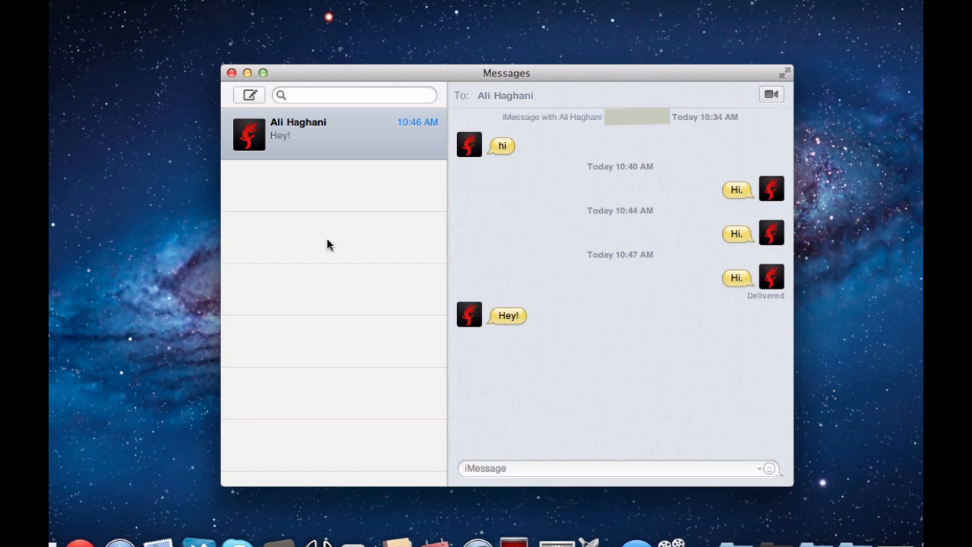
pyautogui.moveTo(447, 374)
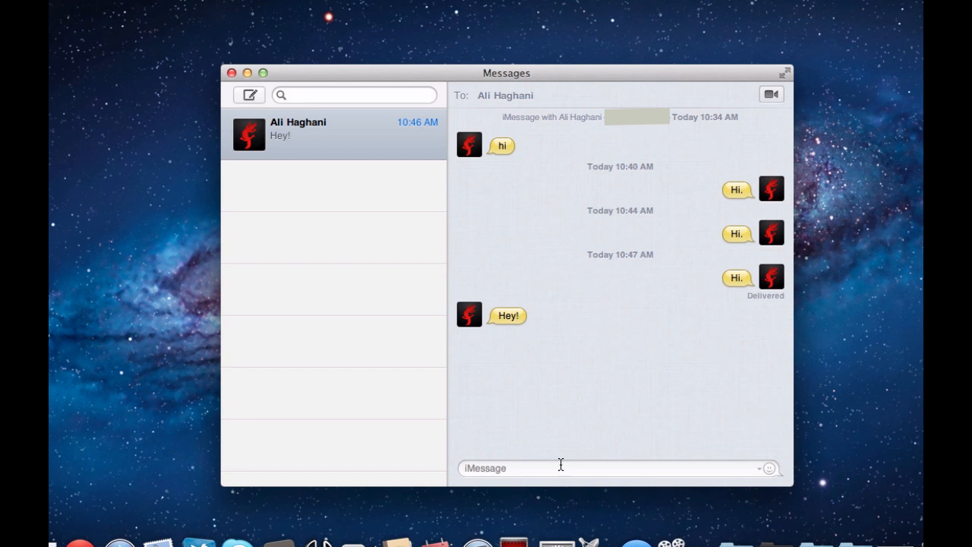
pyautogui.click(532, 468)
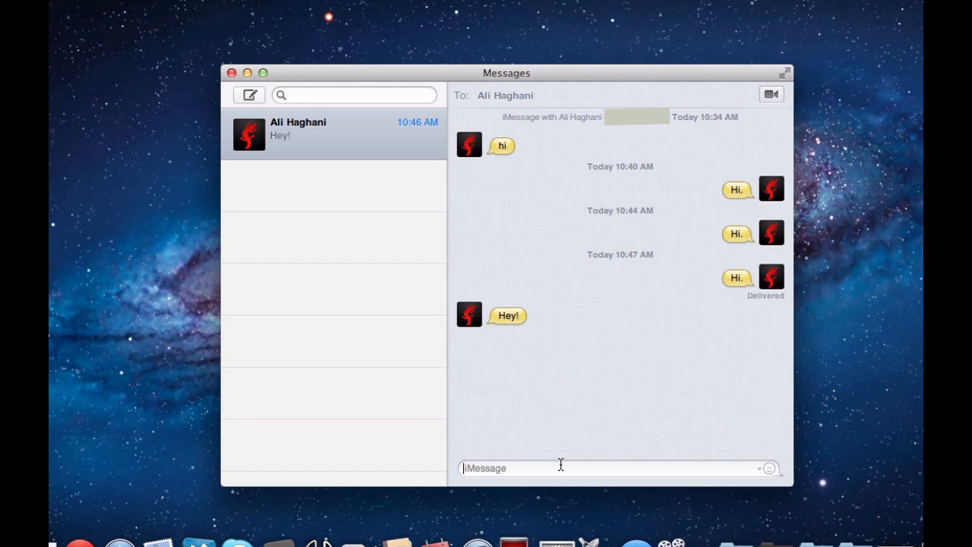